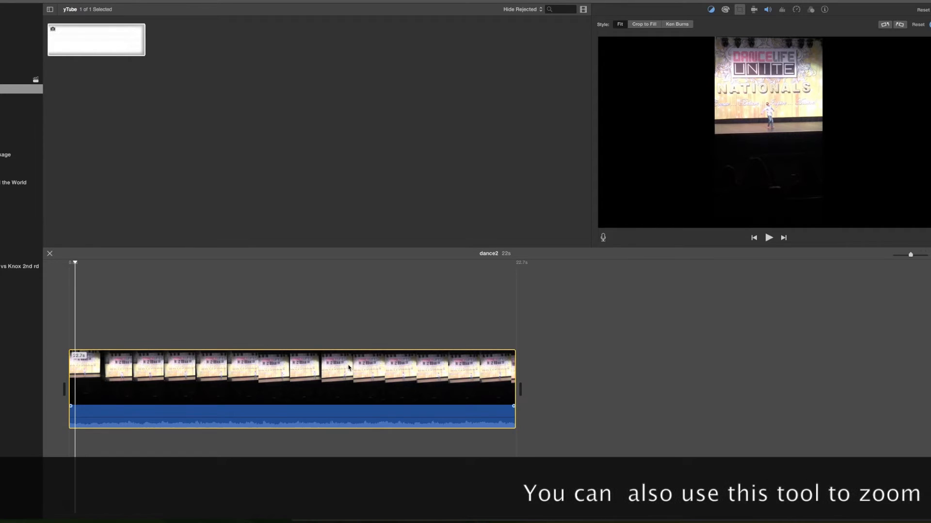
Move to the middle of the dance clip and view the colour balance options.
{"action": "left_click", "coordinate": [768, 237]}
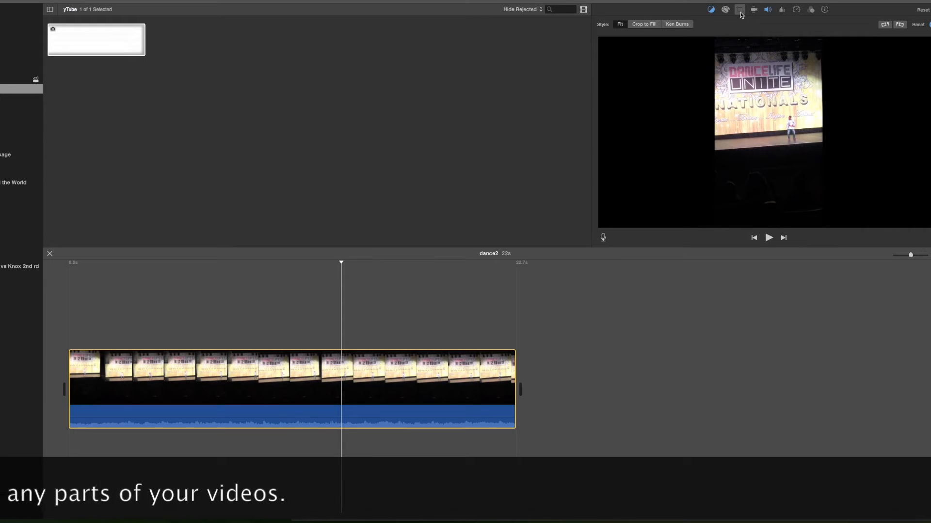
{"action": "left_click", "coordinate": [708, 9]}
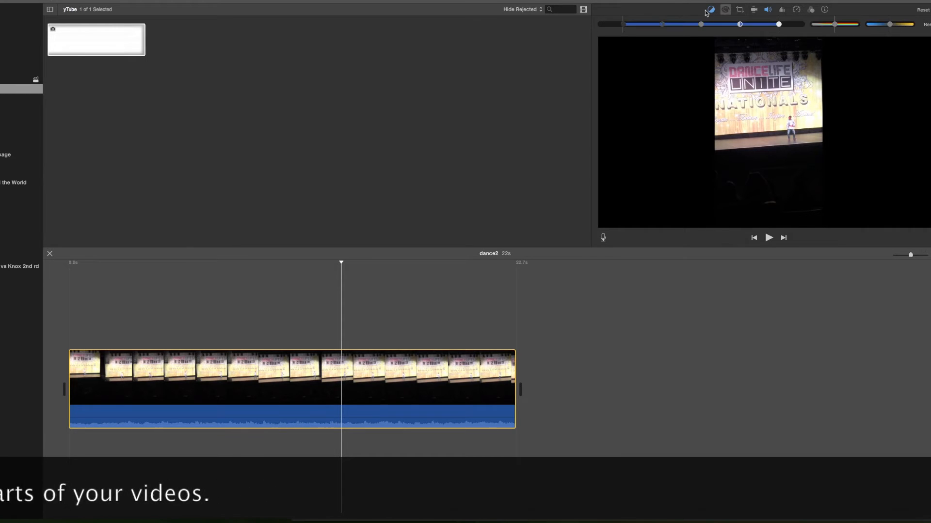
{"action": "left_click", "coordinate": [708, 10]}
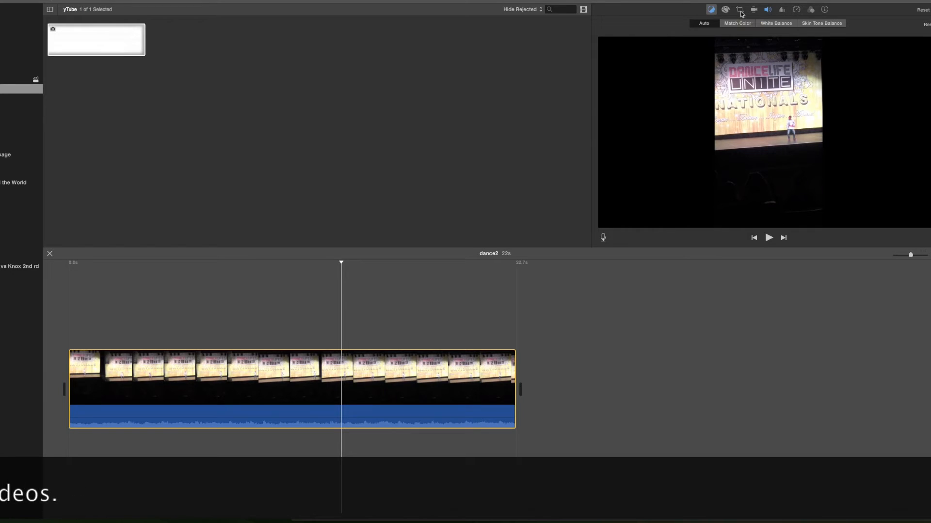
Apply Crop to Fill to dance2, zooming tightly on the dancer and NATIONALS banner.
{"action": "left_click", "coordinate": [738, 9]}
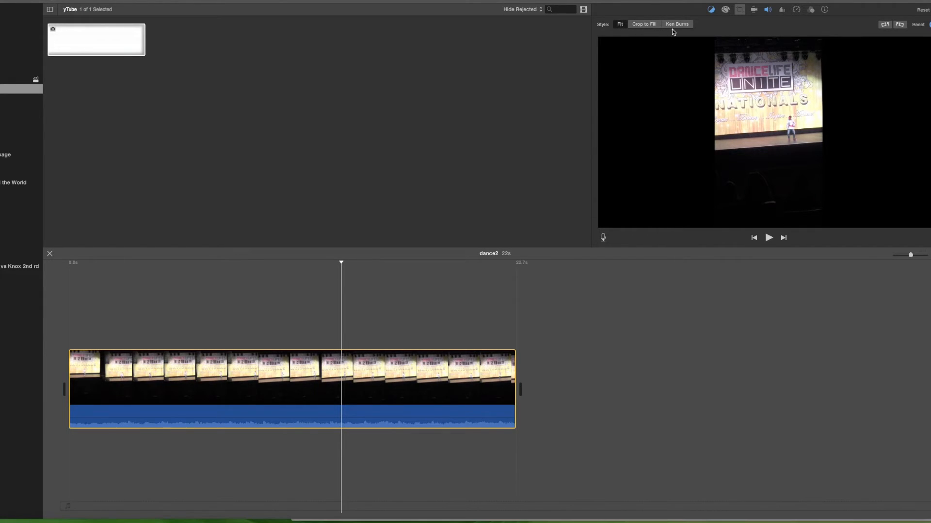
{"action": "left_click", "coordinate": [644, 23]}
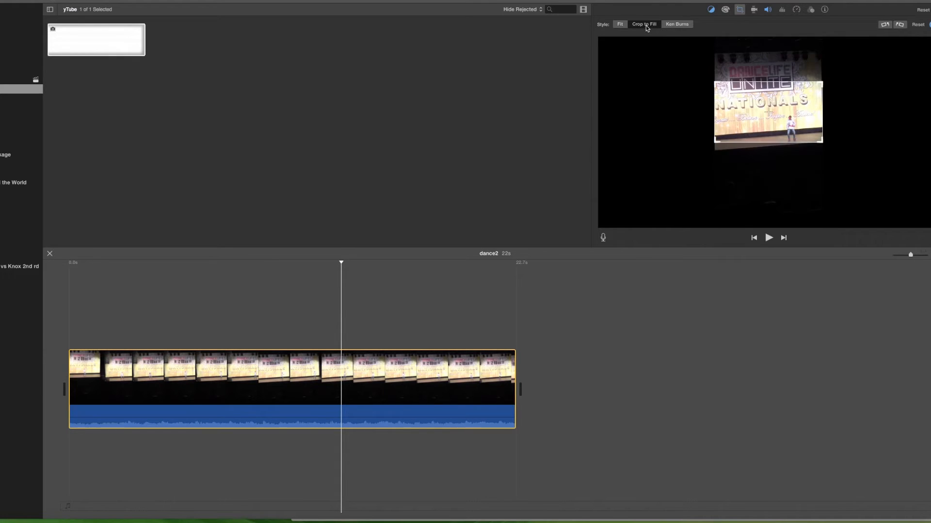
{"action": "left_click", "coordinate": [643, 24]}
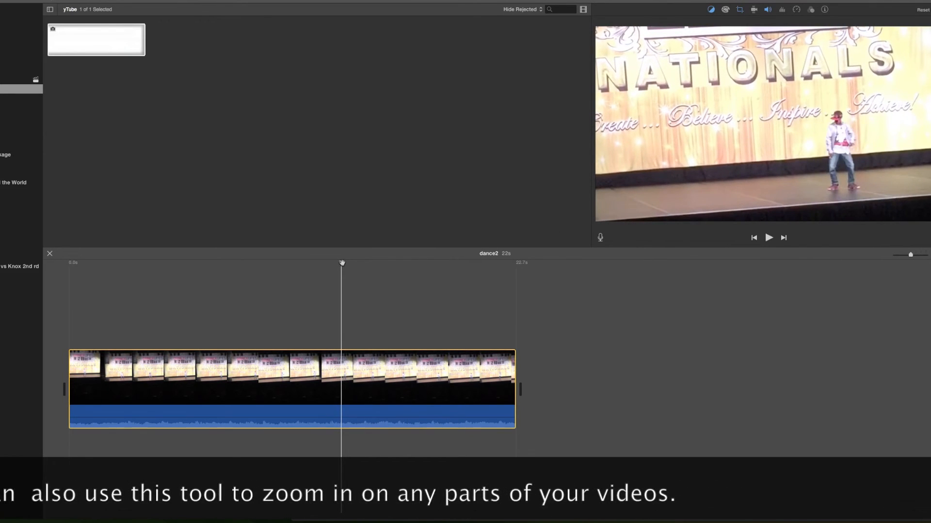
{"action": "left_click", "coordinate": [119, 274]}
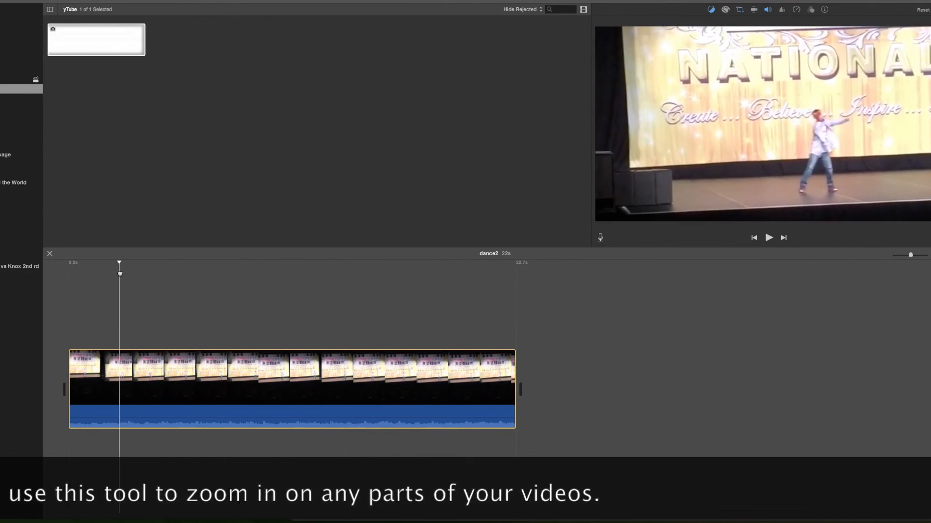
{"action": "left_click", "coordinate": [769, 237]}
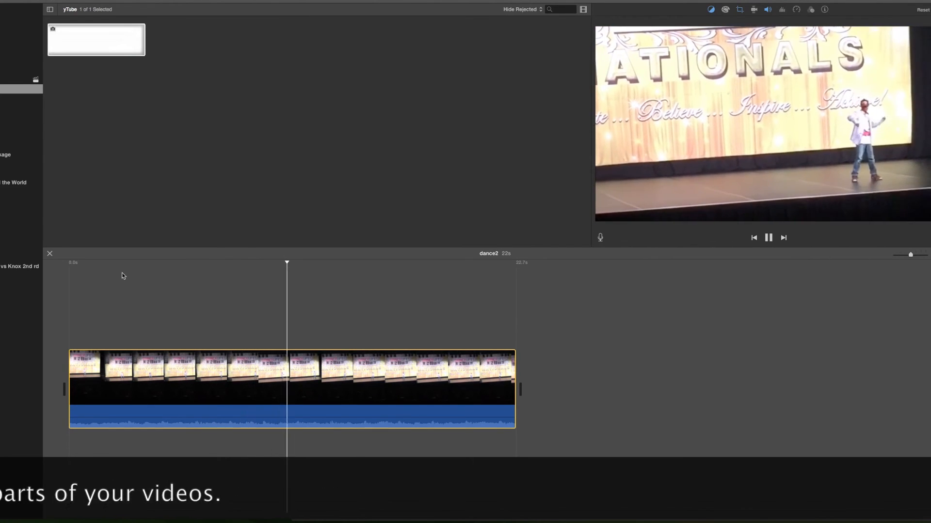
{"action": "left_click", "coordinate": [768, 237]}
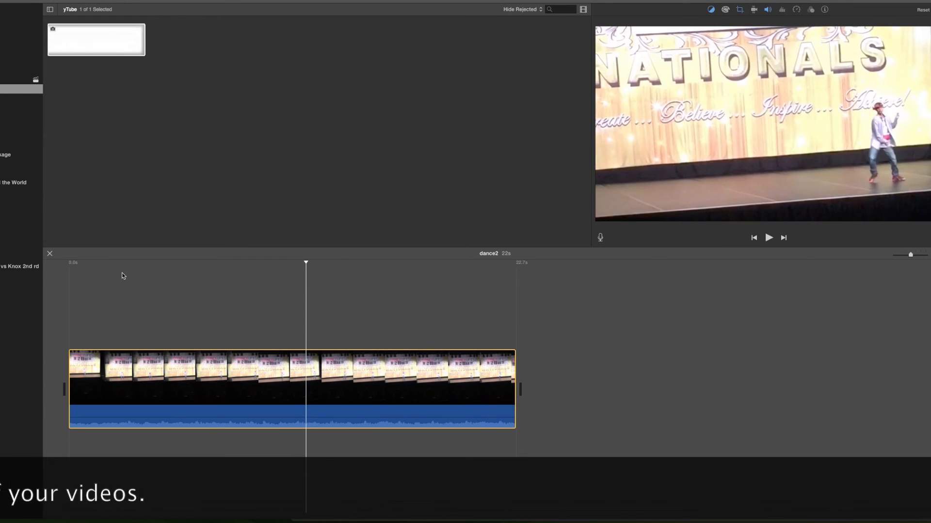